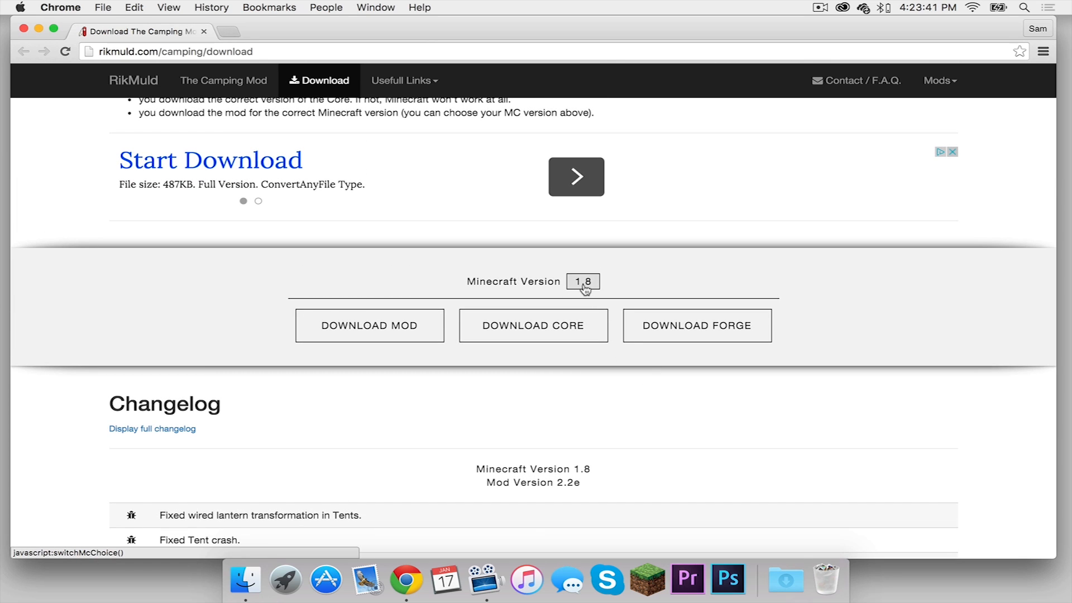
# Check the Minecraft version list, trying 1.7.10 and returning to 1.8.
pyautogui.click(582, 281)
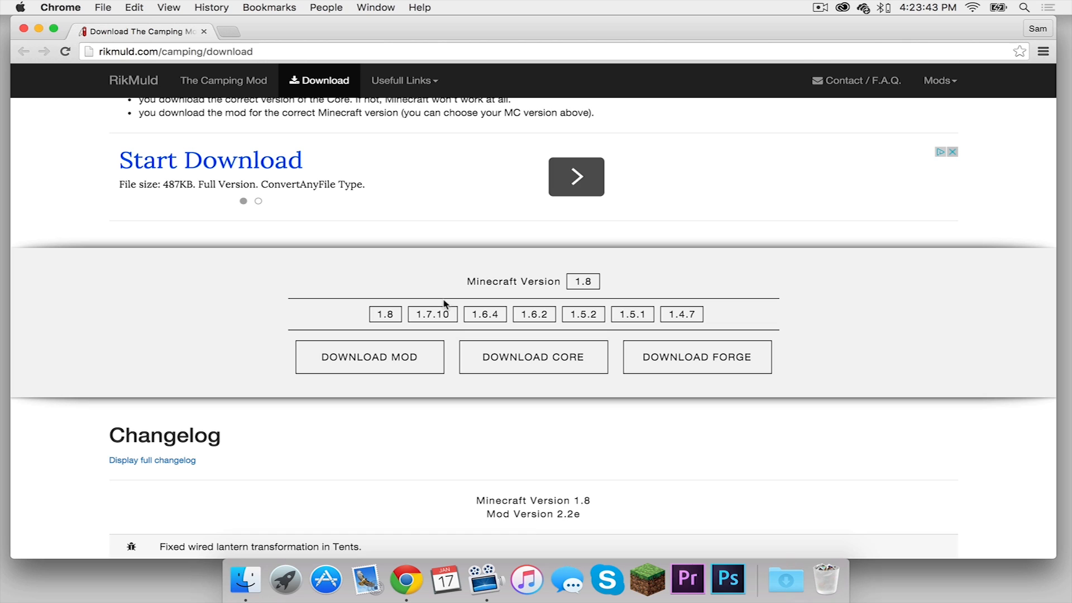
pyautogui.moveTo(582, 281)
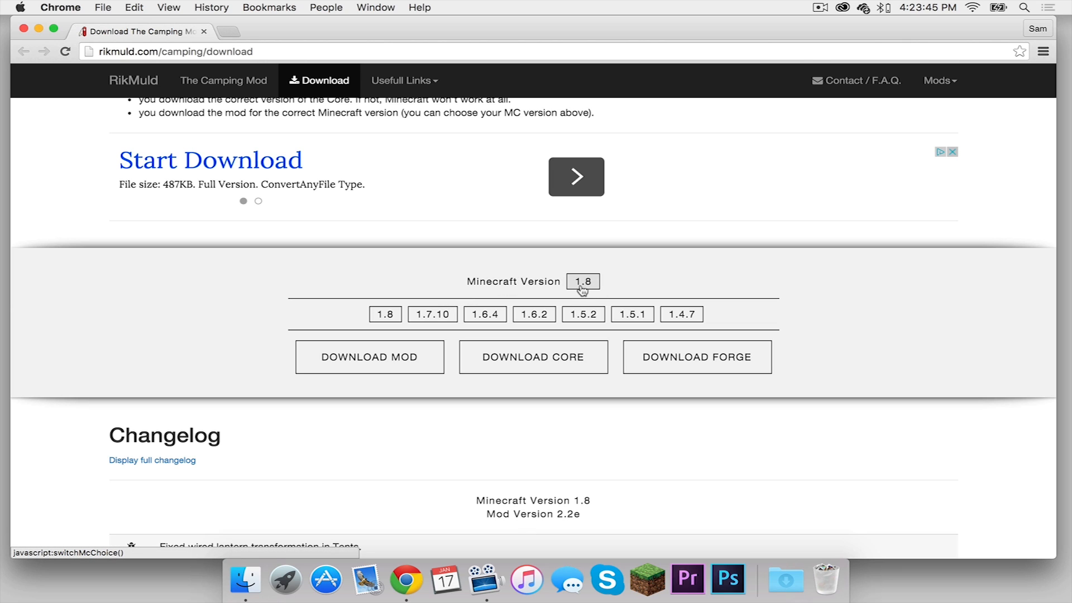
pyautogui.click(431, 314)
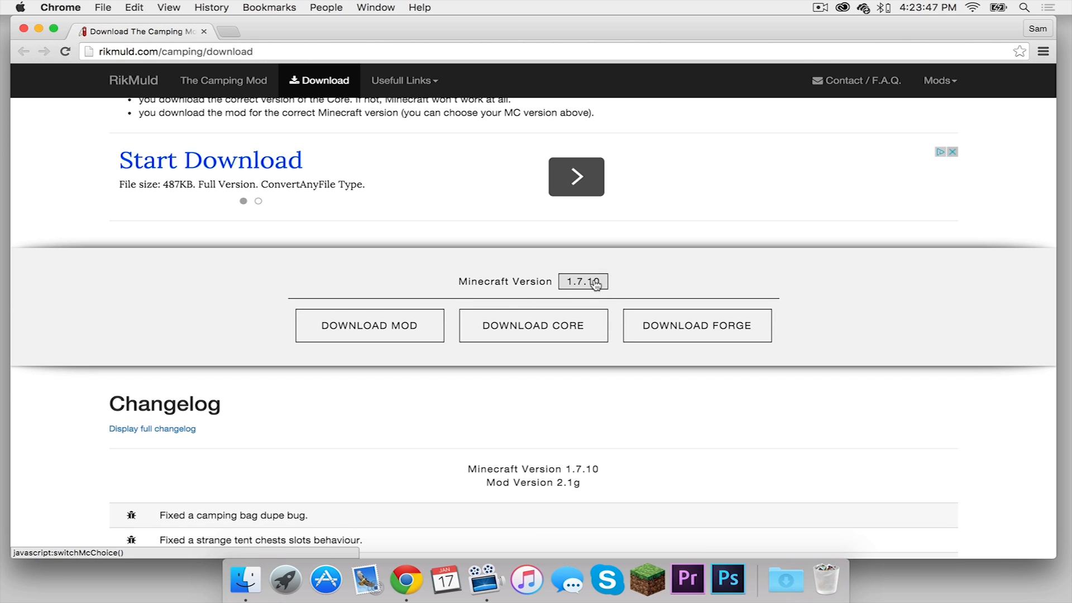
pyautogui.click(582, 281)
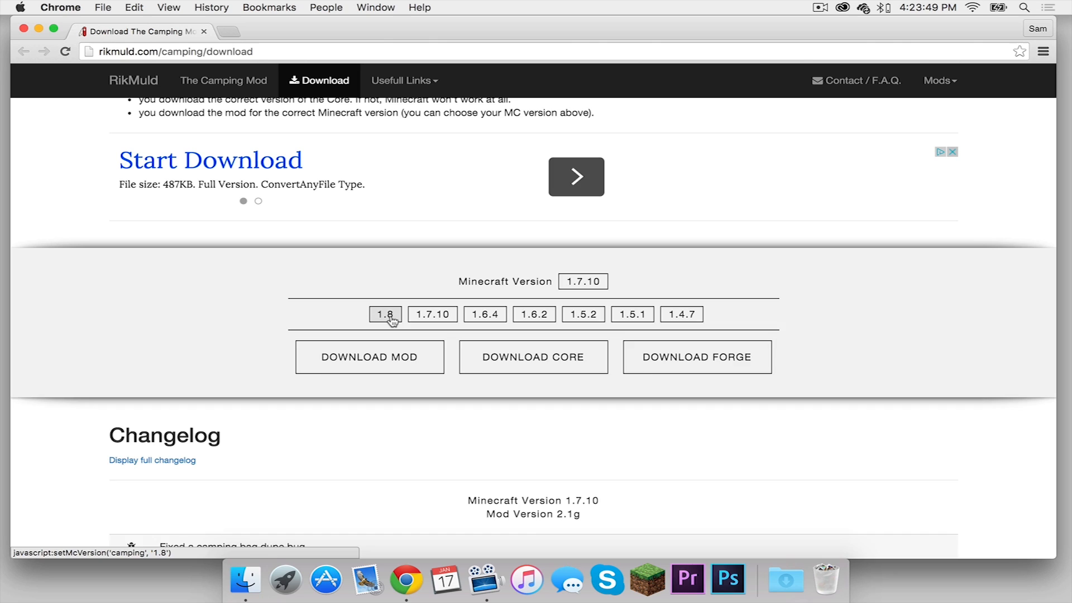
pyautogui.click(385, 314)
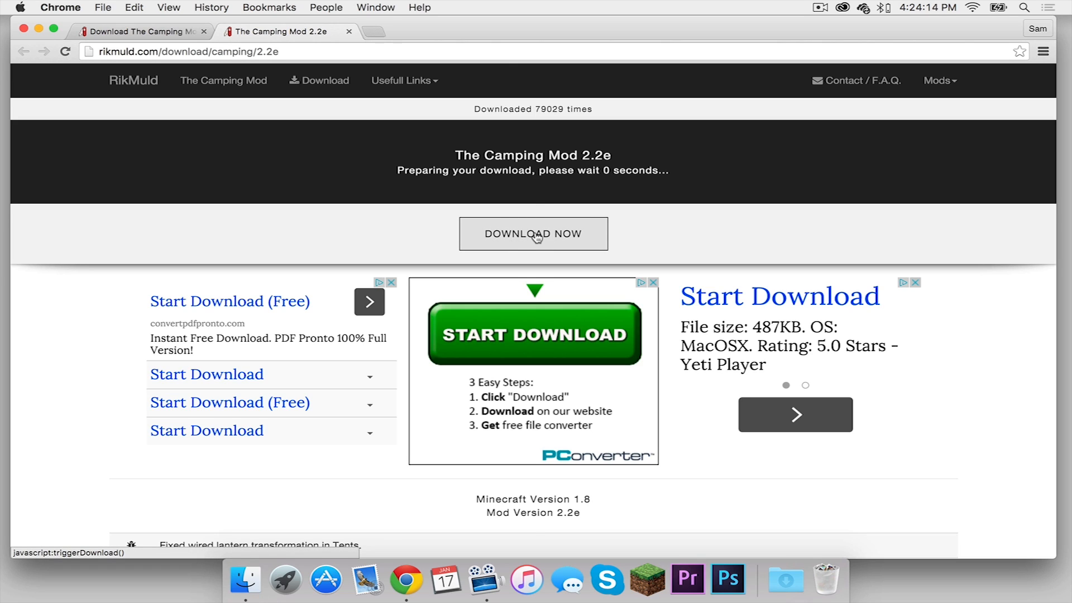
# Download The Camping Mod 2.2e, then RikMulds Core 1.2c from the Core page.
pyautogui.click(533, 234)
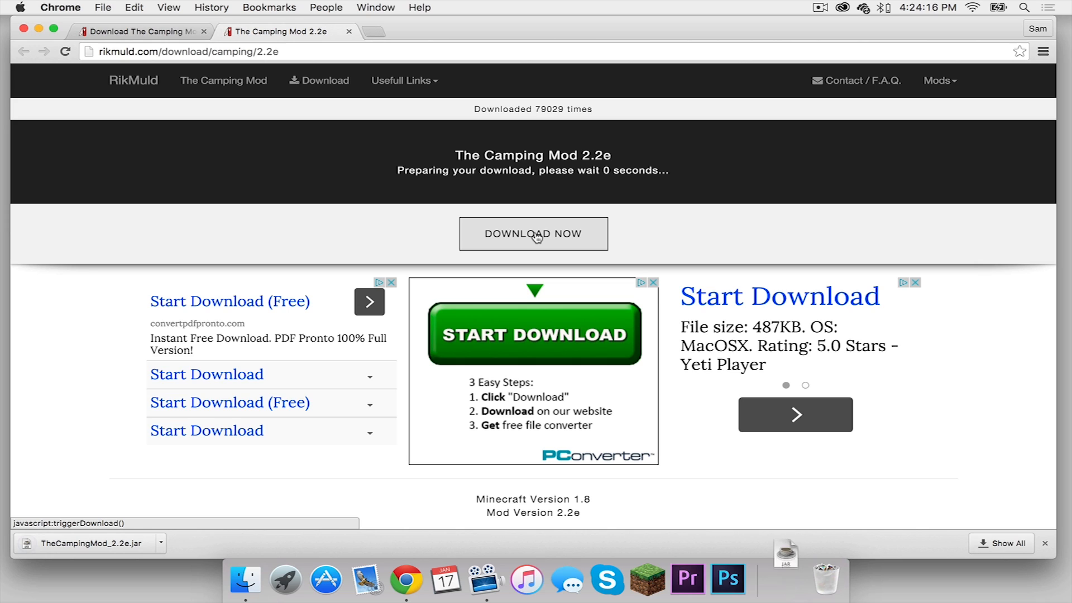
pyautogui.click(533, 234)
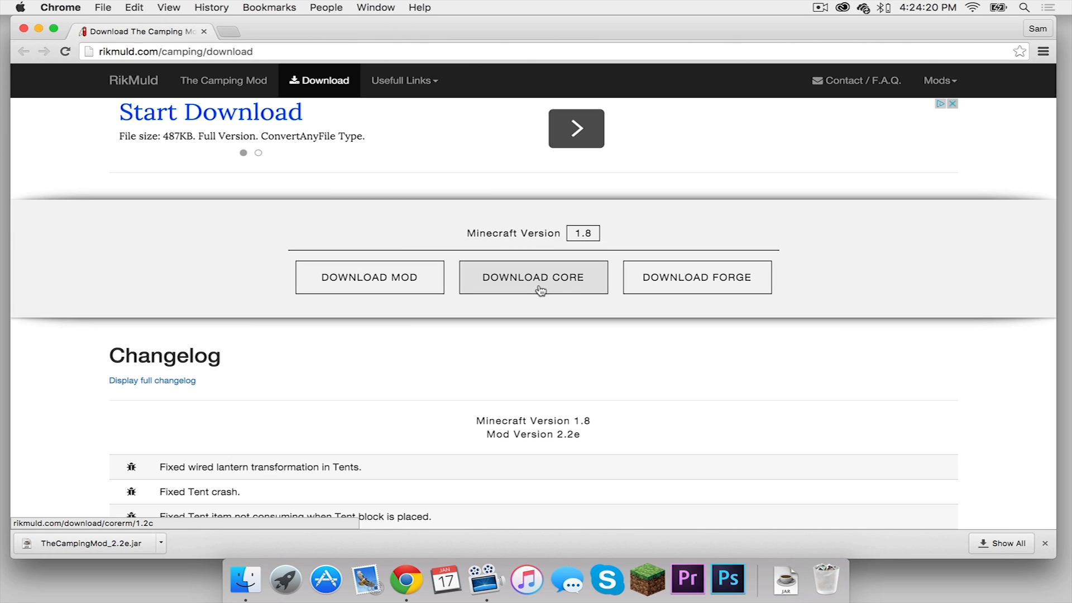
pyautogui.click(533, 277)
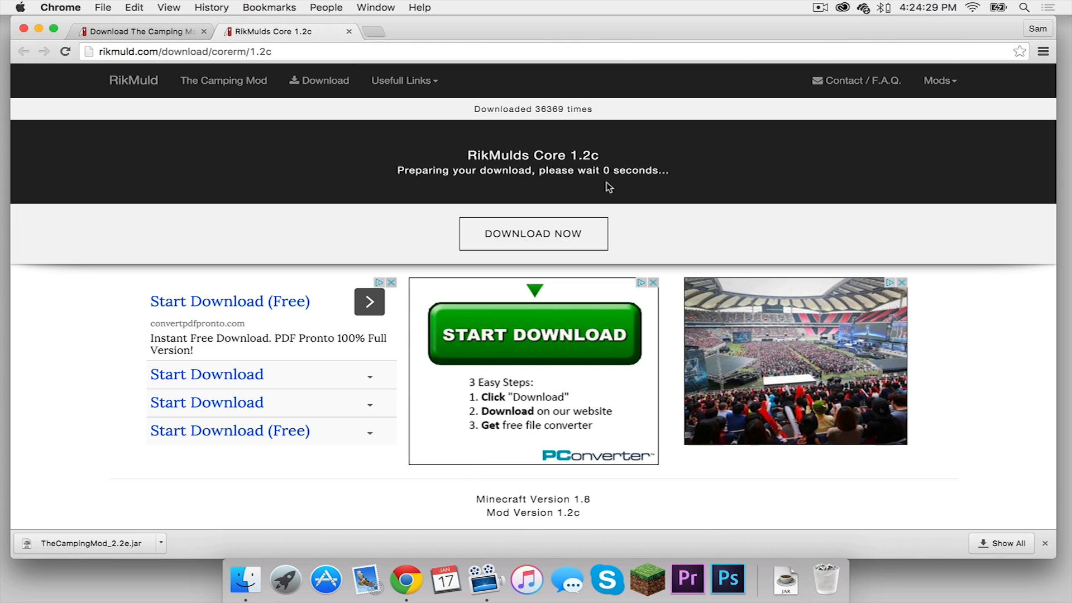
pyautogui.click(533, 233)
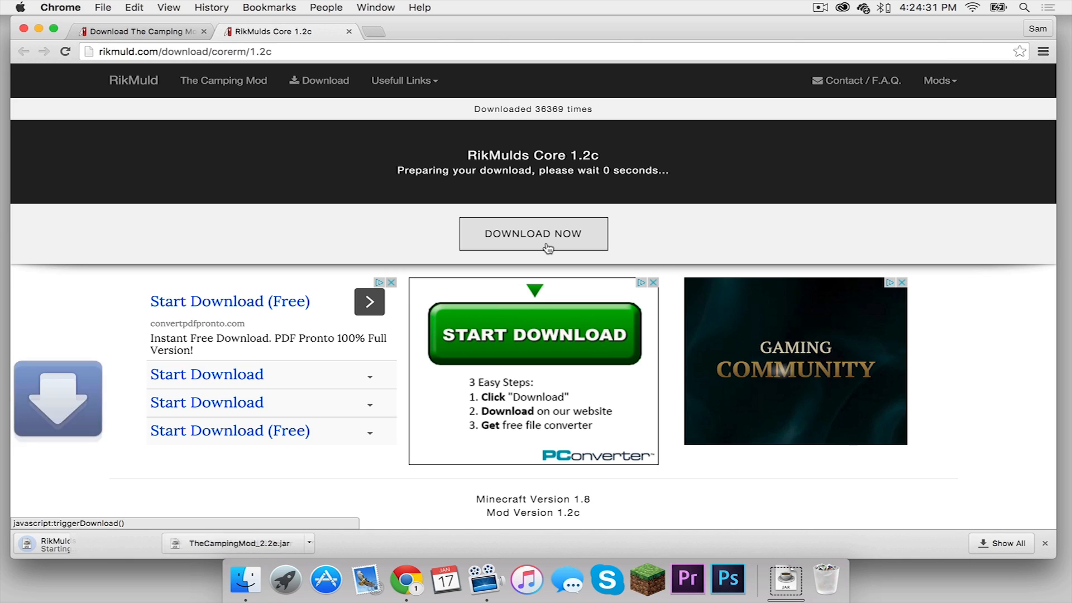
pyautogui.click(533, 234)
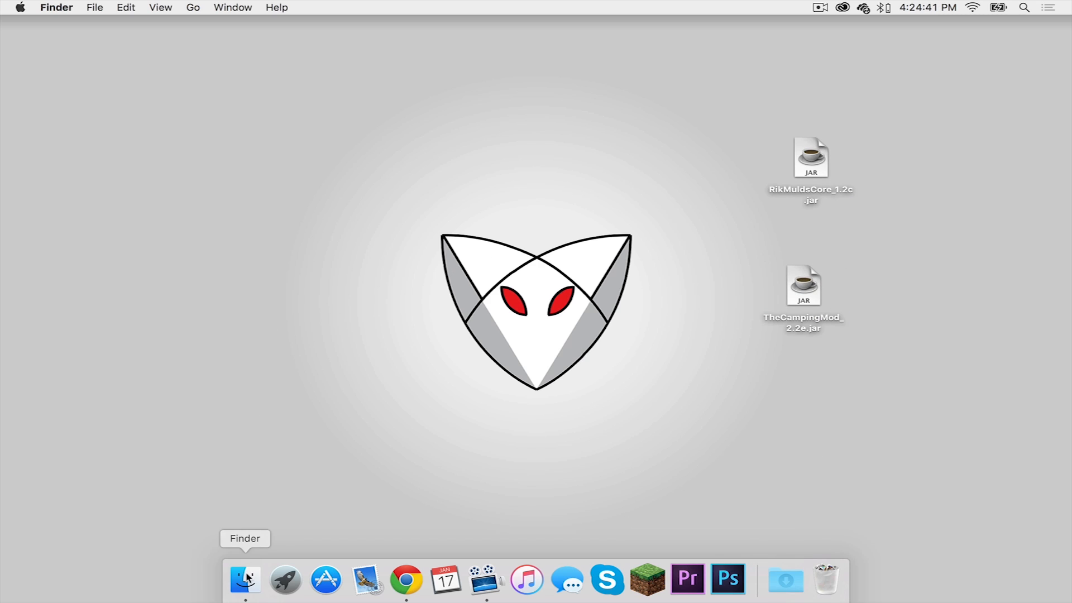
# Navigate Finder to the minecraft folder under Library/Application Support.
pyautogui.click(245, 580)
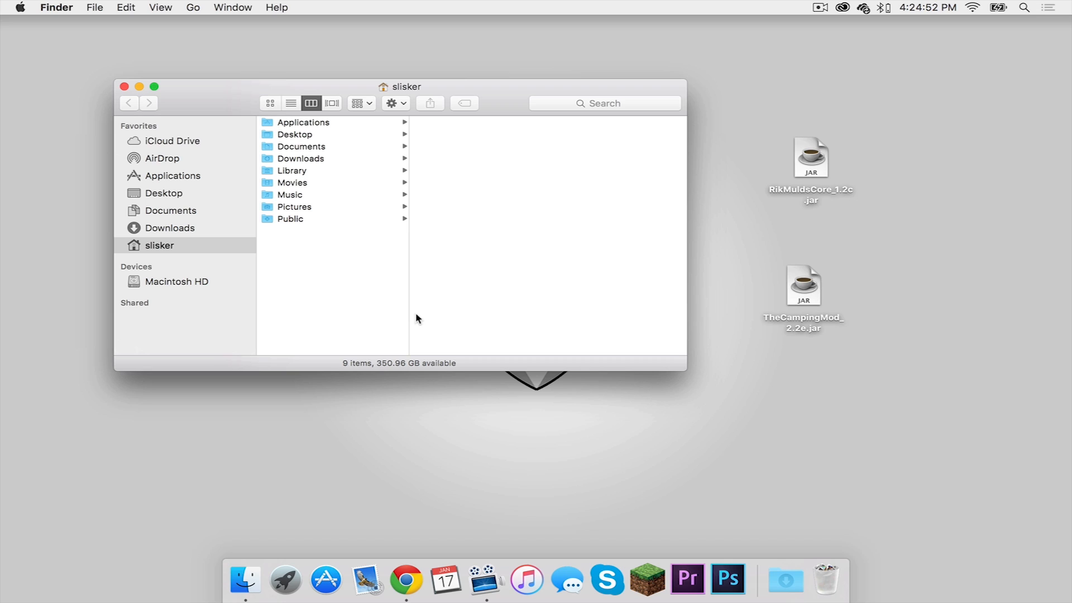
pyautogui.moveTo(182, 289)
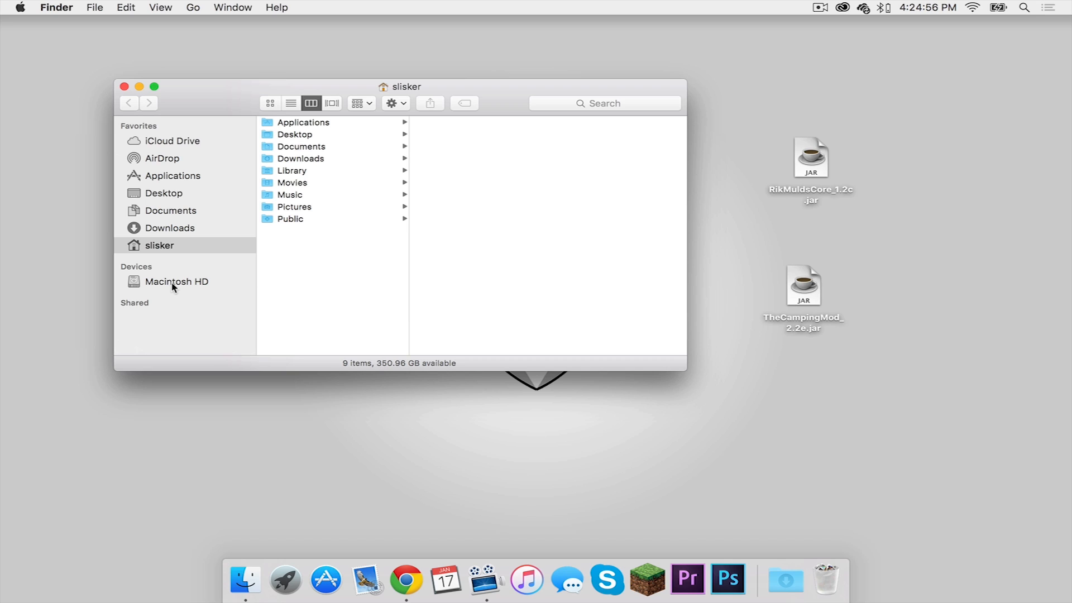
pyautogui.click(176, 281)
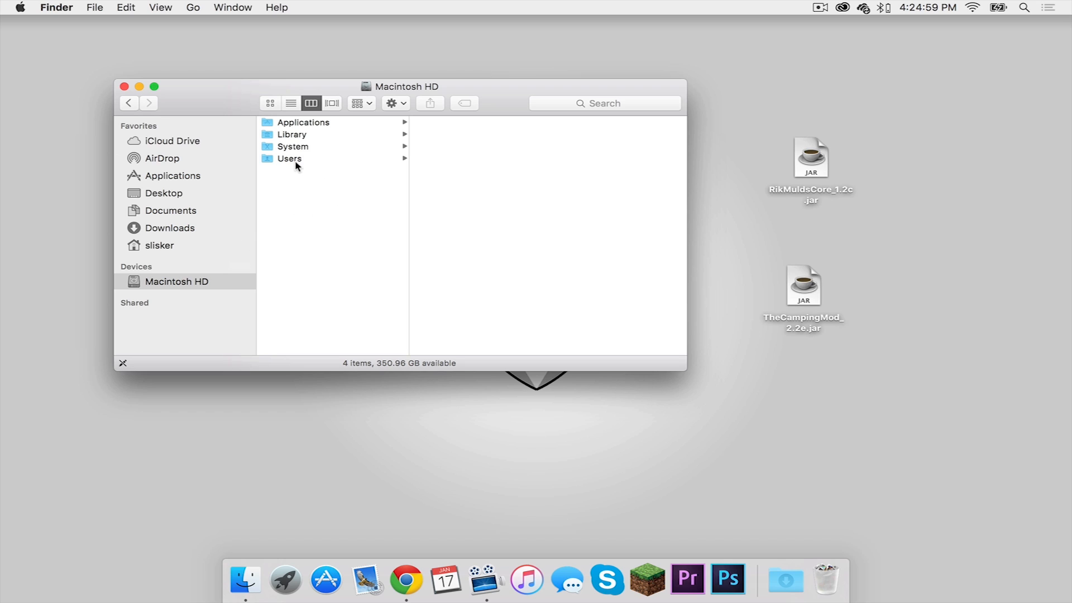
pyautogui.click(289, 157)
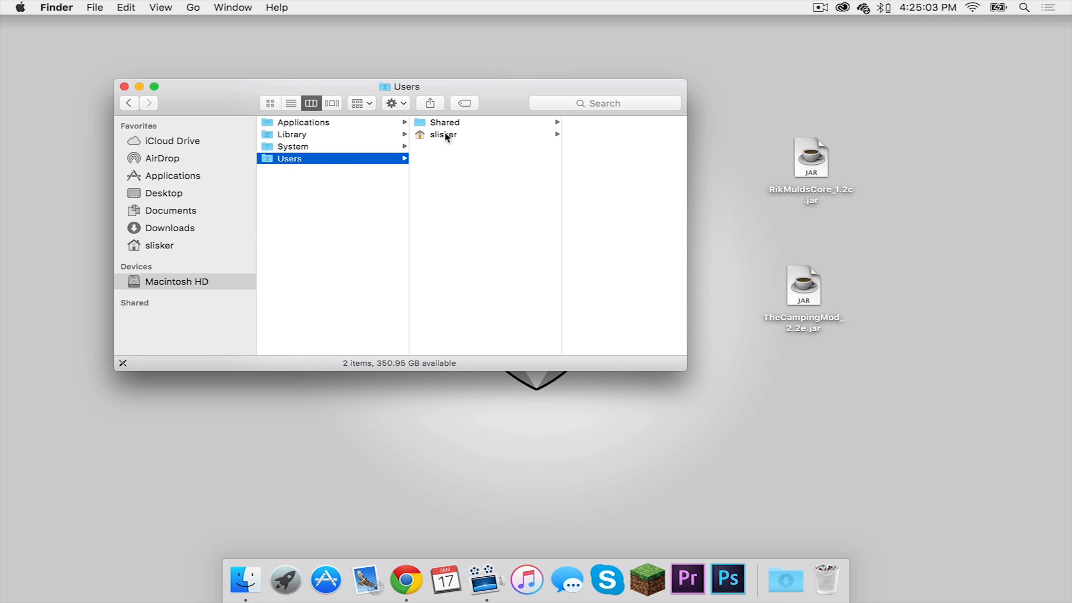
pyautogui.click(442, 135)
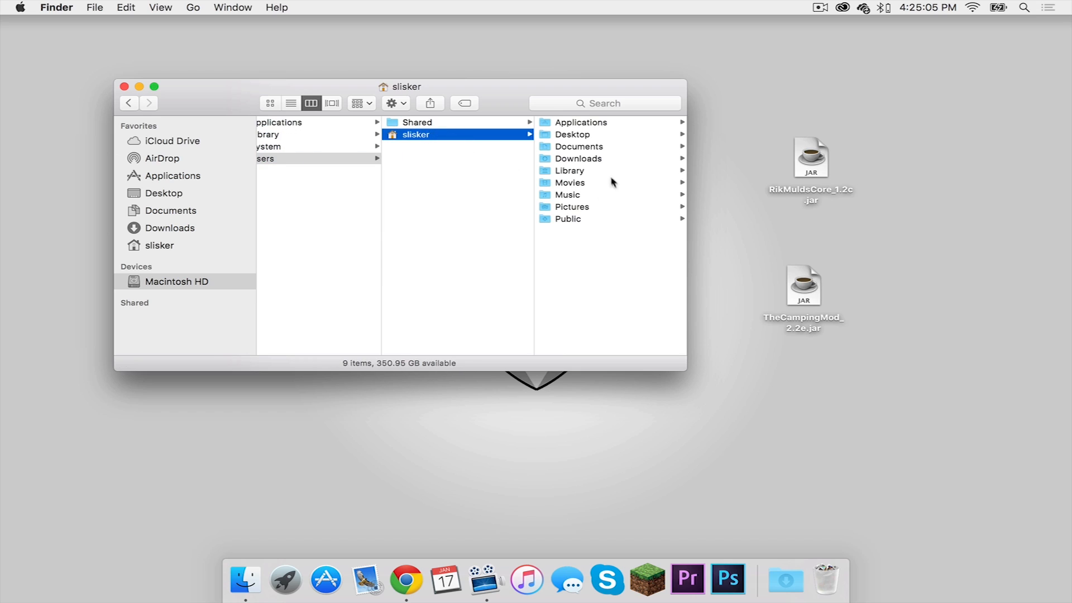
pyautogui.click(569, 170)
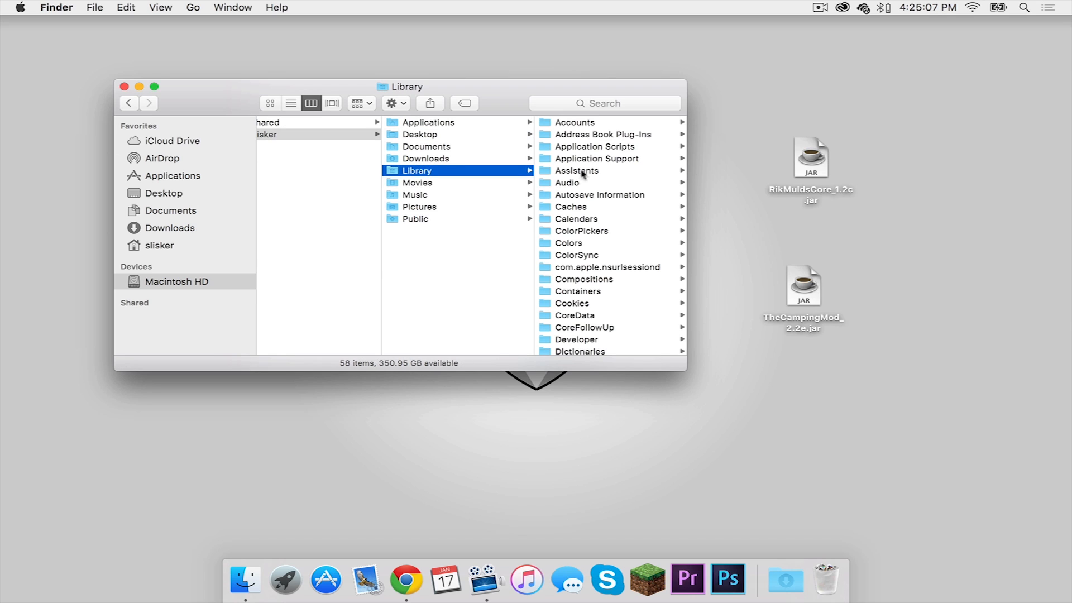
pyautogui.click(595, 158)
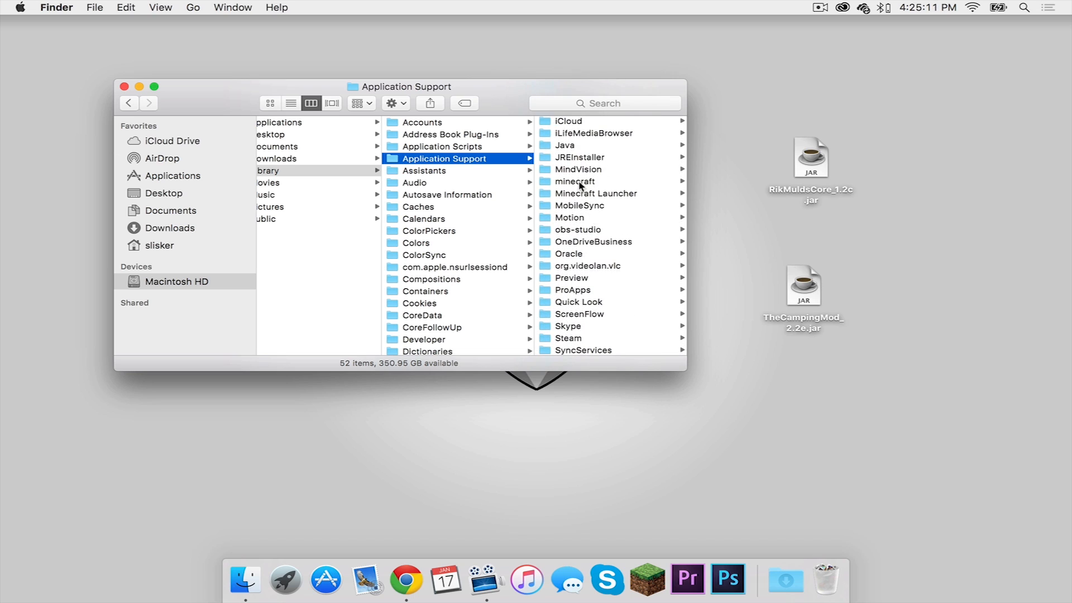
pyautogui.click(575, 181)
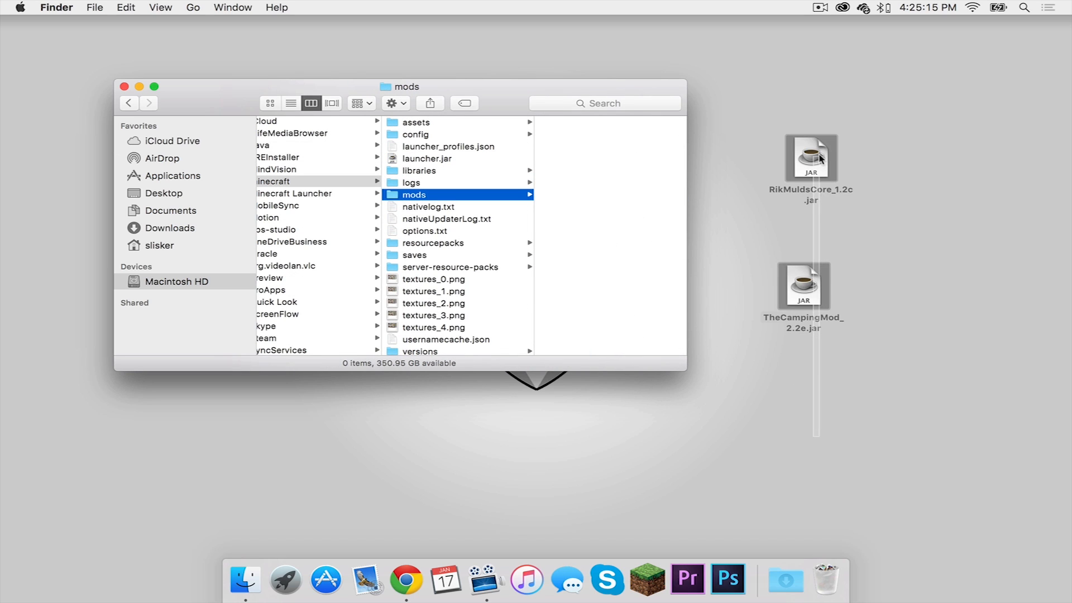
# Move both downloaded jar files into the mods folder.
pyautogui.moveTo(811, 157); pyautogui.dragTo(623, 172)
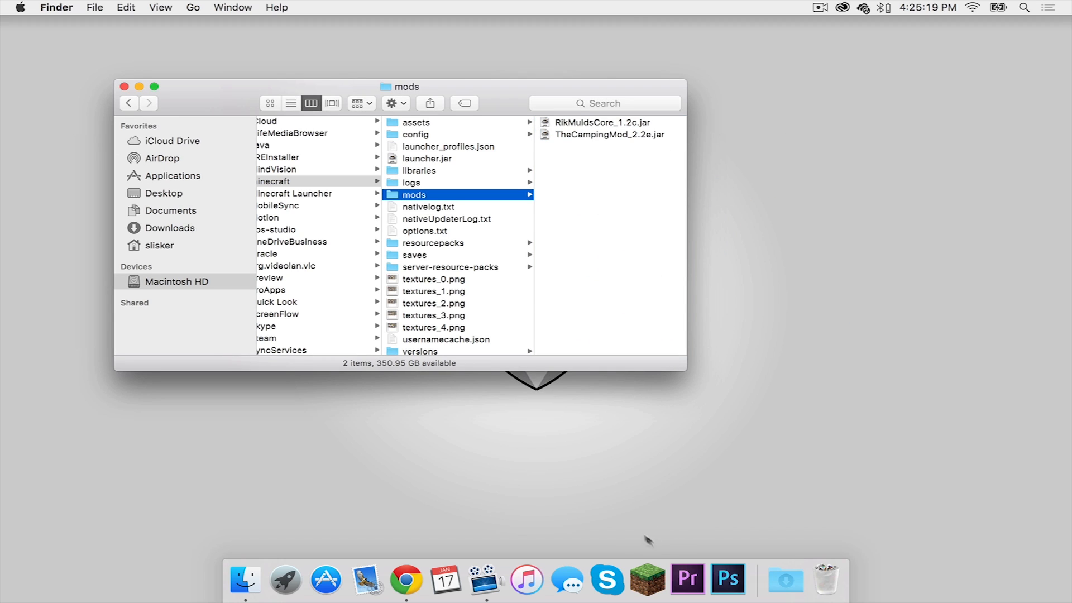
pyautogui.moveTo(647, 581)
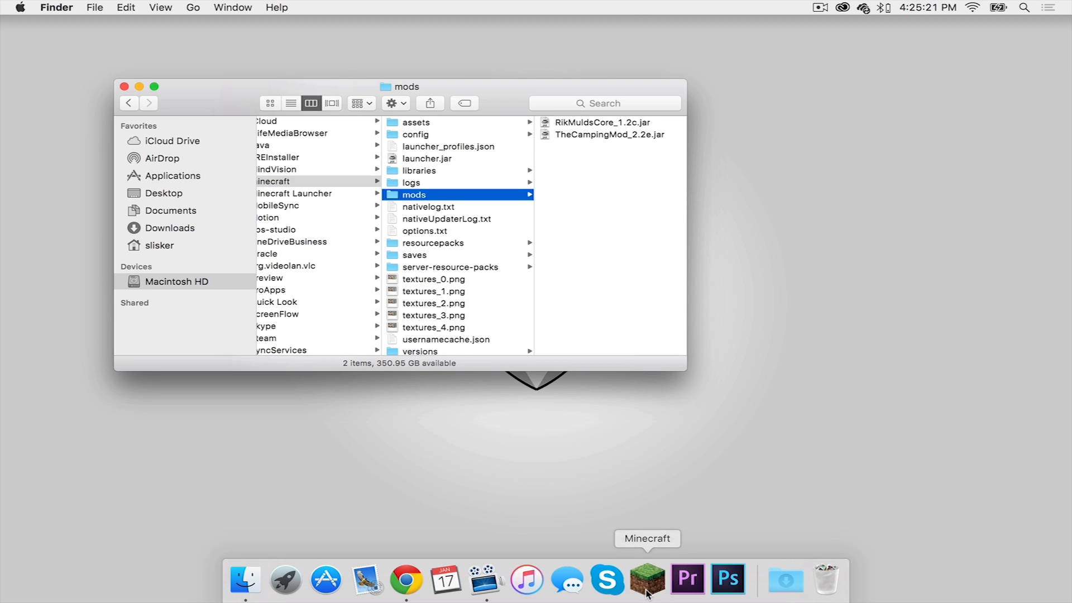
# Launch the forge profile and view the mod list showing RikMuld's Core 1.2c and The Camping Mod 2.
pyautogui.click(645, 581)
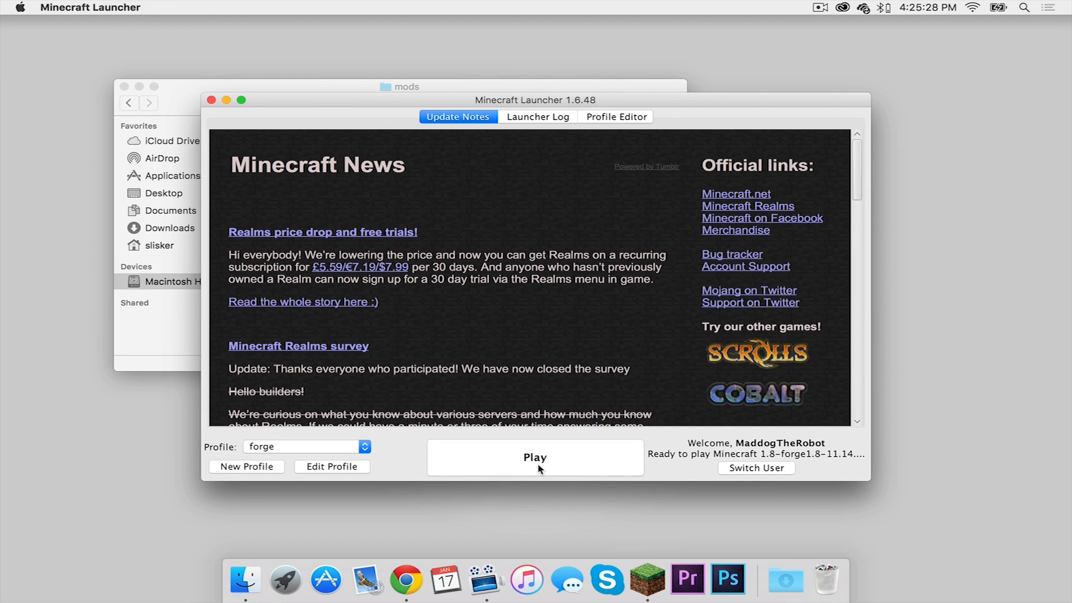
pyautogui.click(535, 457)
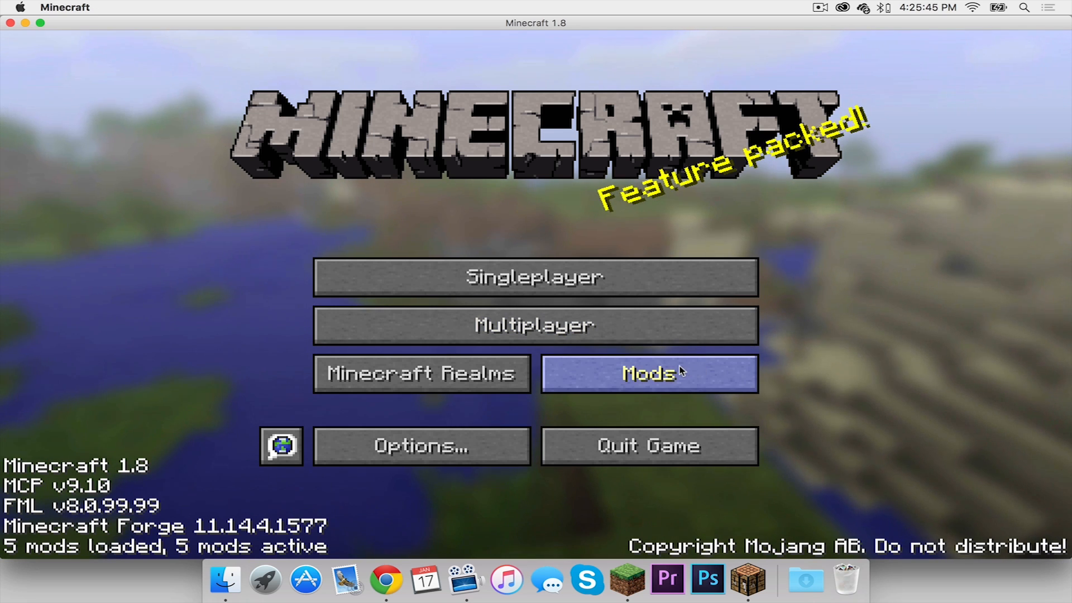
pyautogui.click(648, 373)
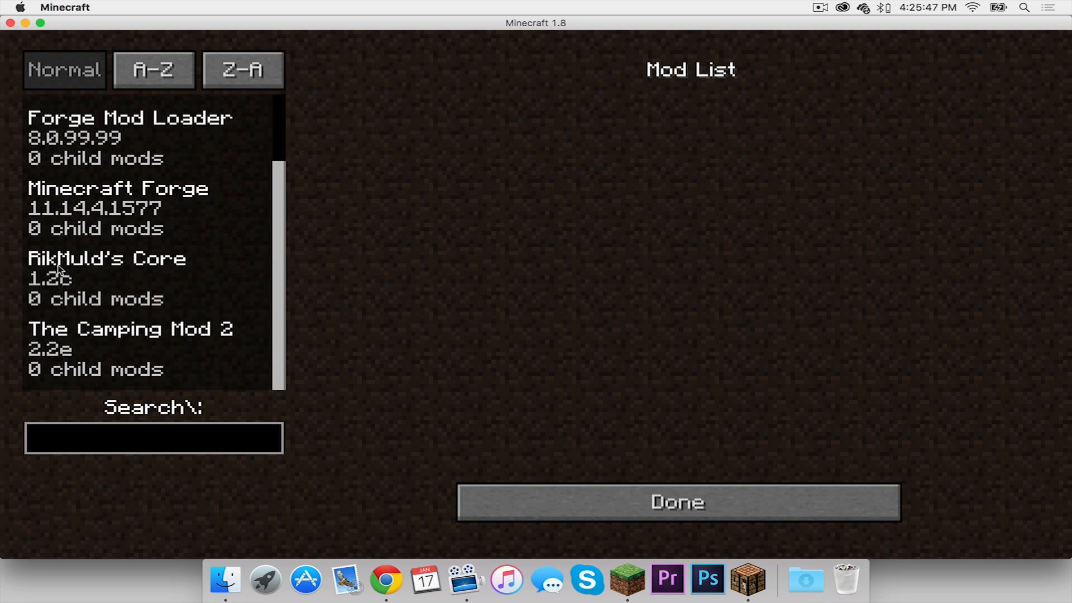
pyautogui.moveTo(204, 364)
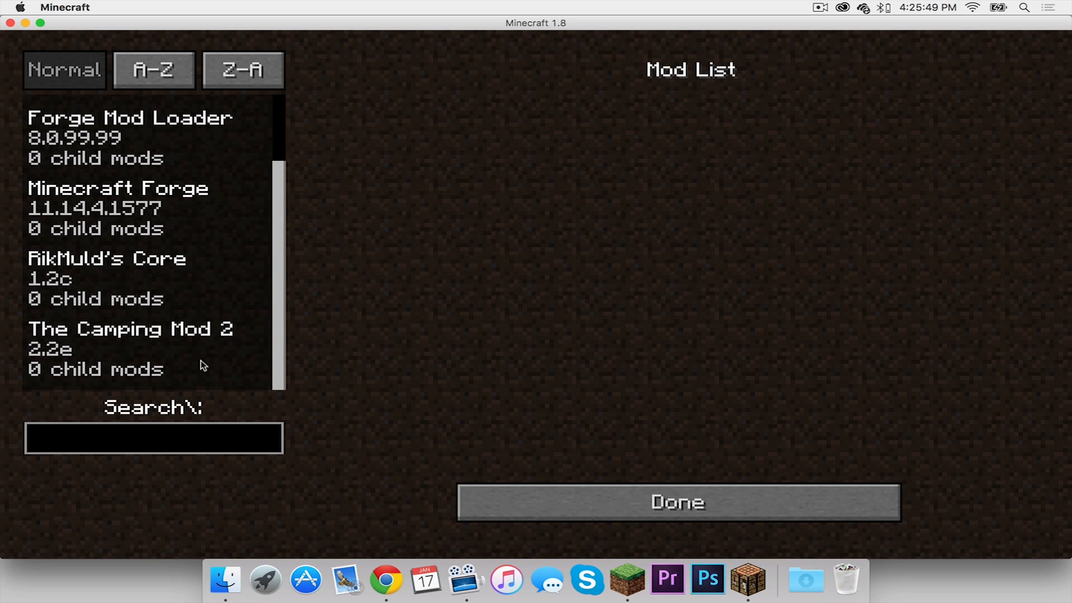
pyautogui.click(675, 502)
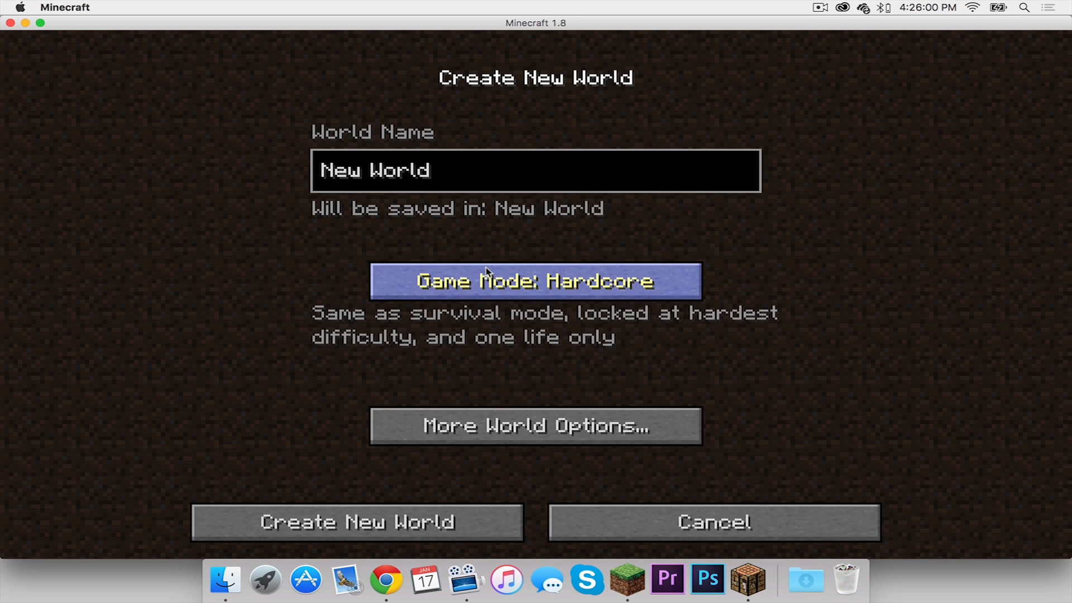
# Create New World in Creative game mode and enter it.
pyautogui.click(534, 281)
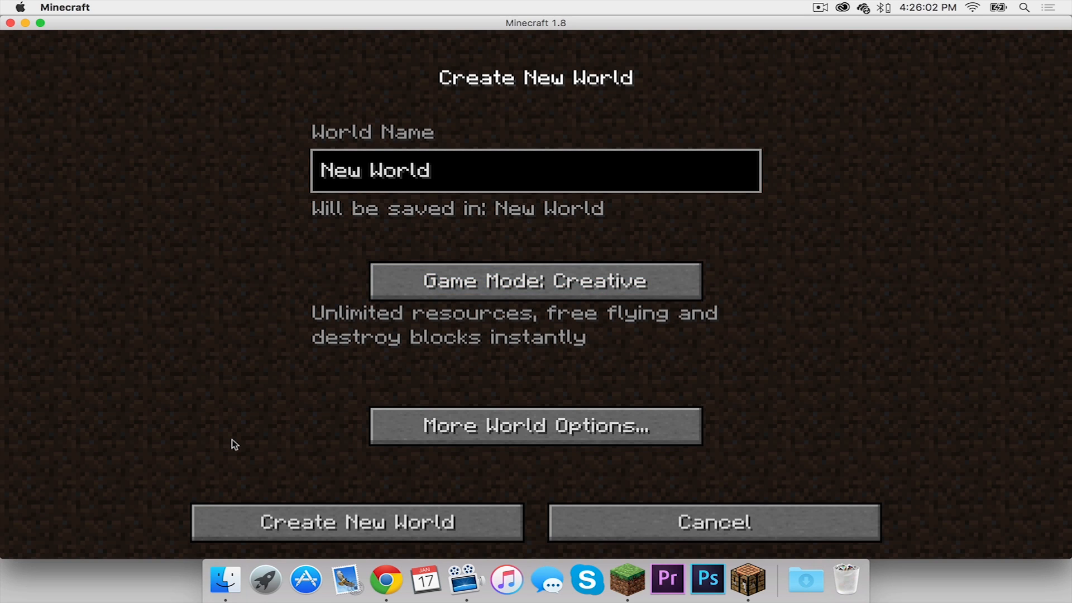
pyautogui.moveTo(356, 522)
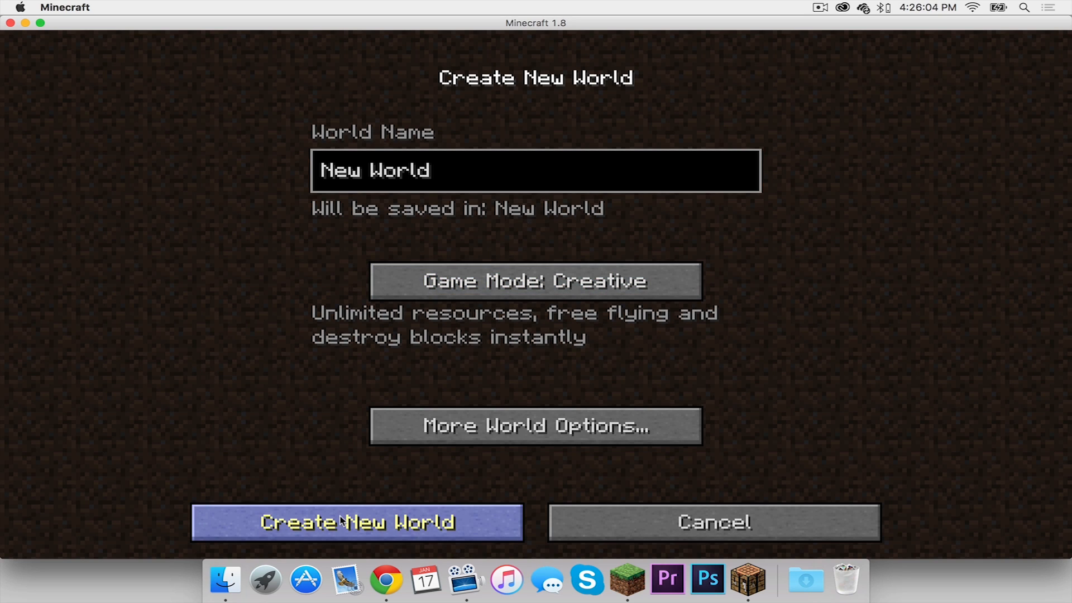
pyautogui.click(358, 521)
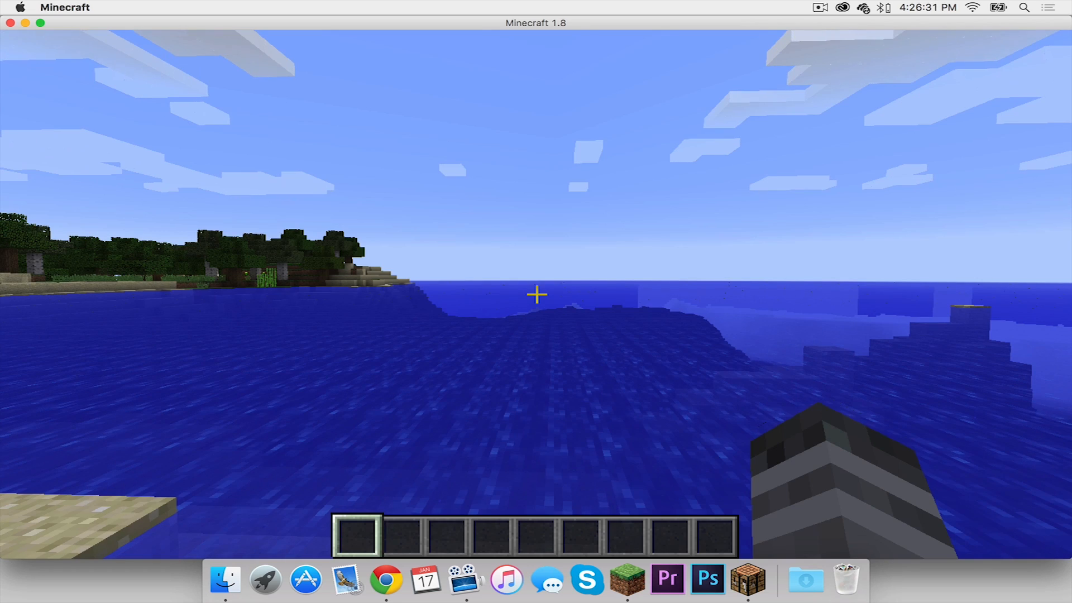
# Show The Camping Mod item tab on page 2 of the creative inventory.
pyautogui.press('e')
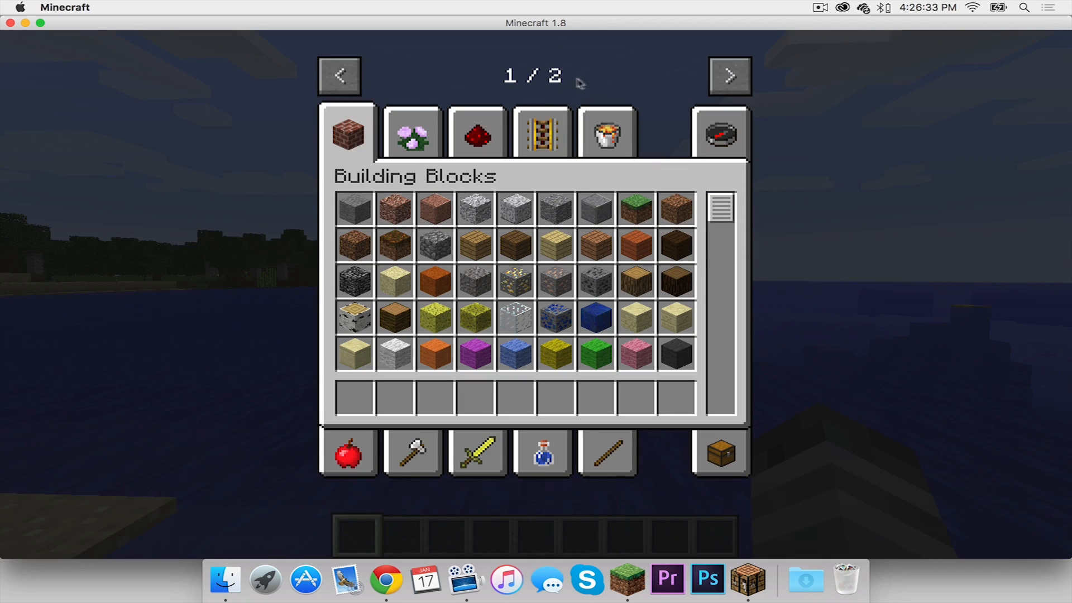
pyautogui.click(728, 75)
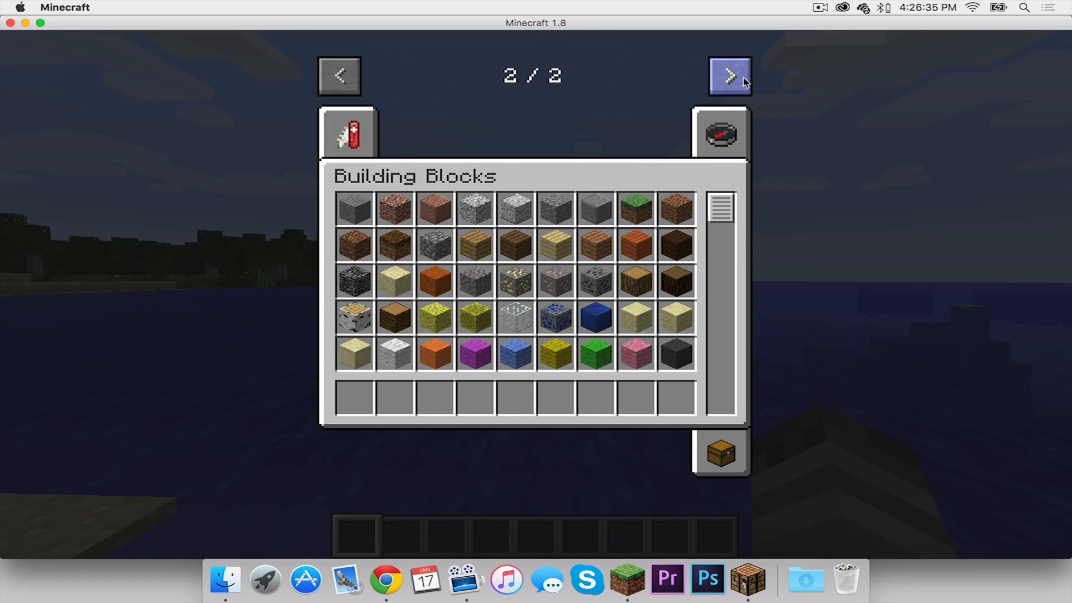
pyautogui.moveTo(349, 133)
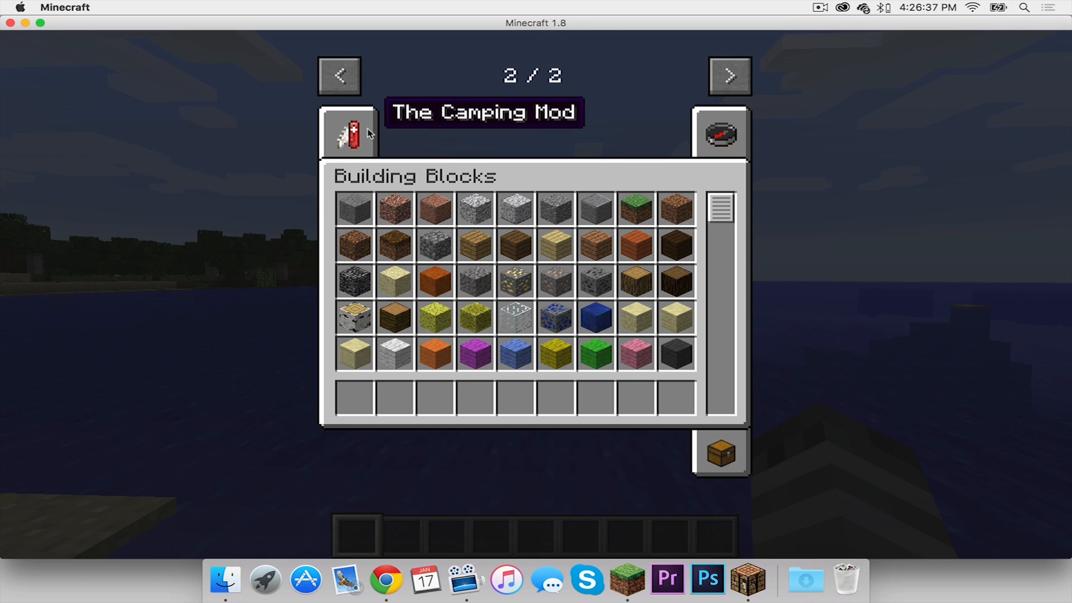
pyautogui.click(347, 133)
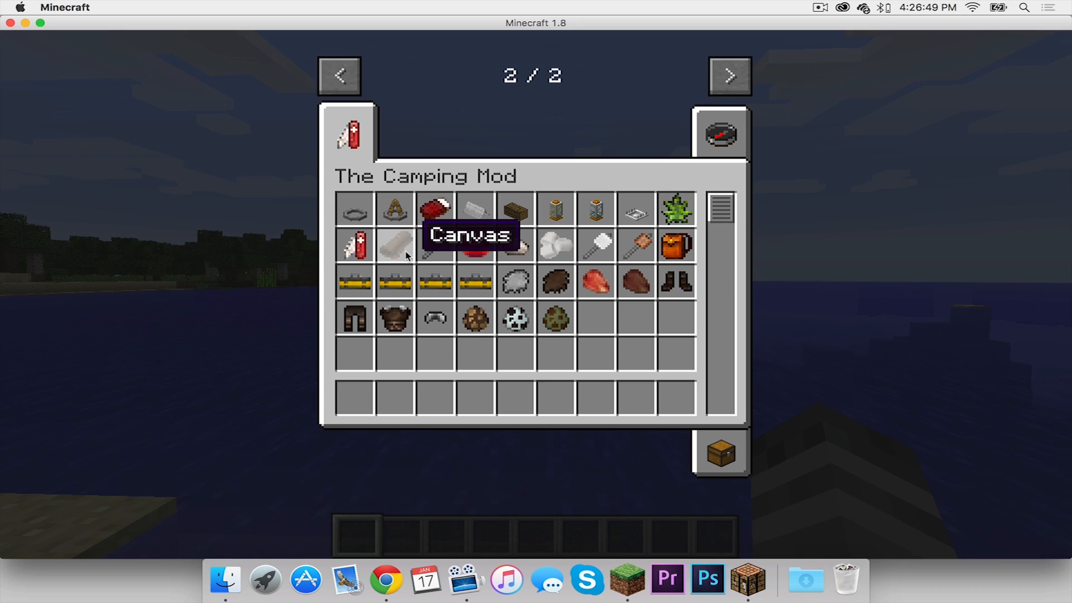
pyautogui.moveTo(394, 399)
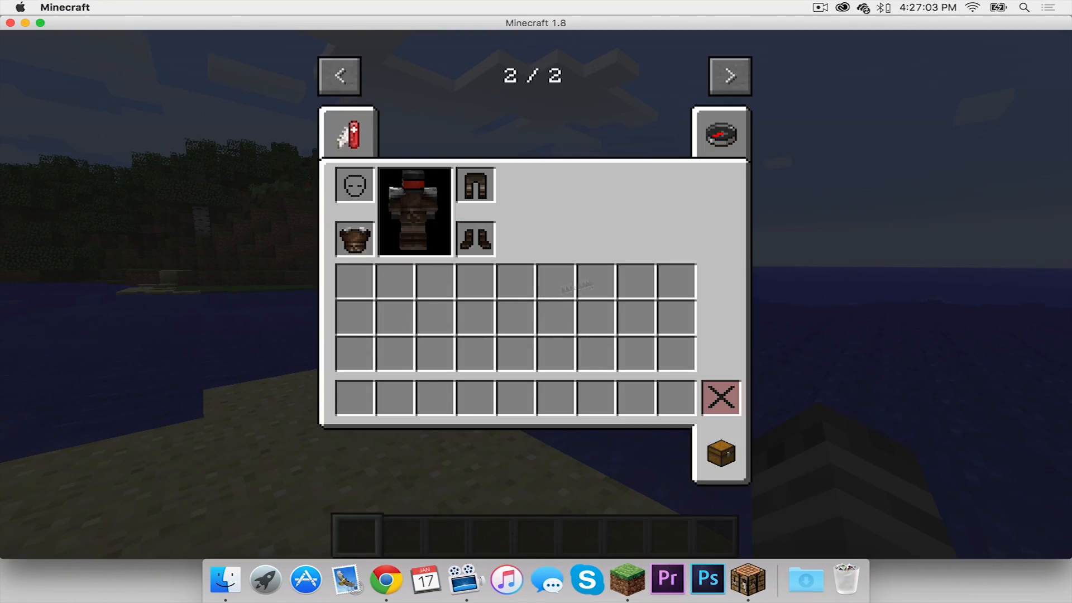
# Put Roasted Marshmallows on a Stick in the hotbar and check it held in hand.
pyautogui.click(348, 132)
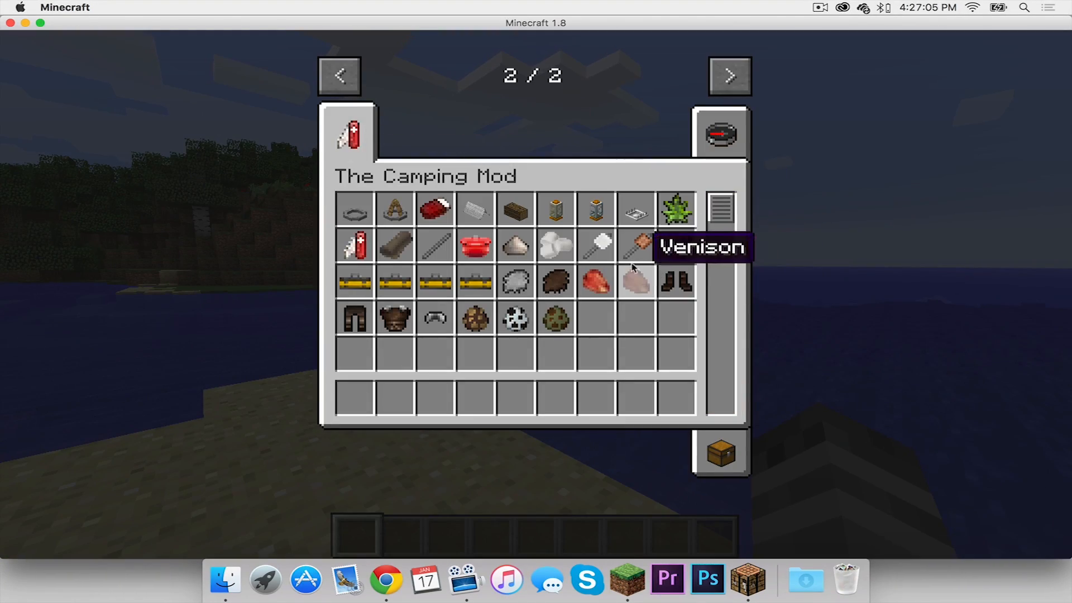
pyautogui.press('escape')
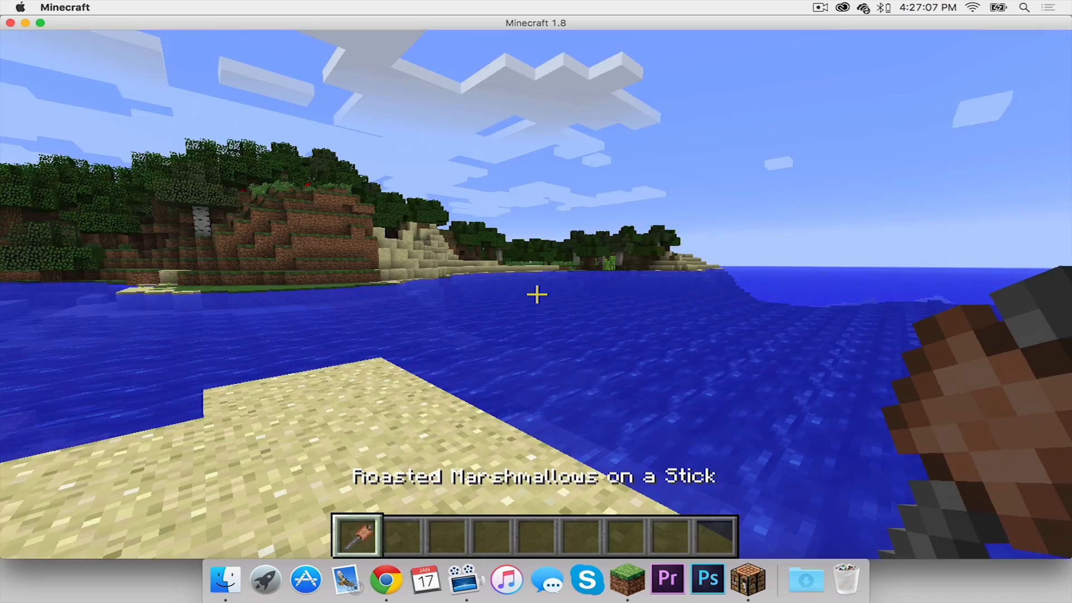
pyautogui.press('e')
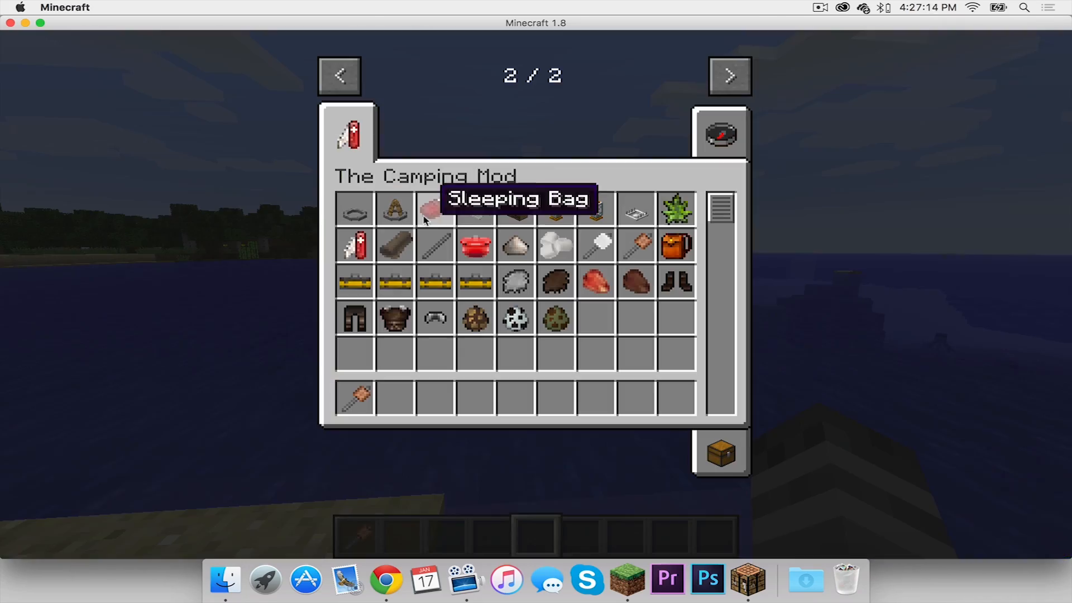